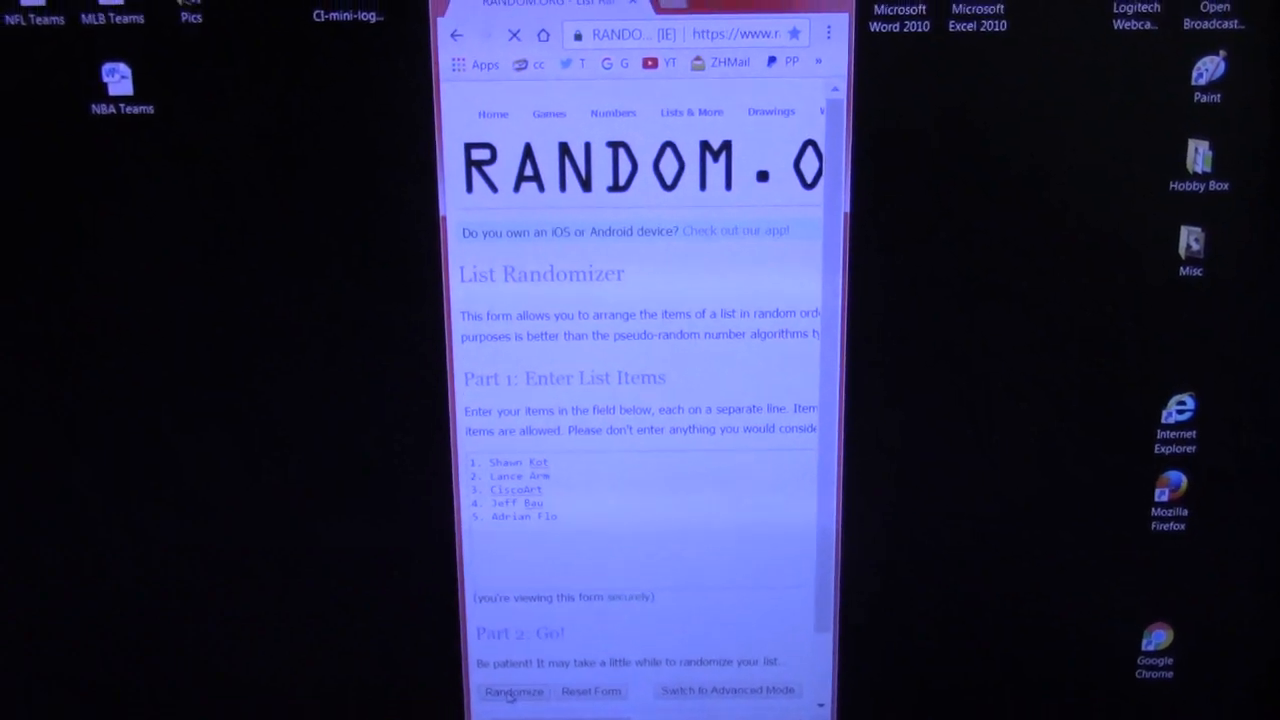
pyautogui.click(514, 692)
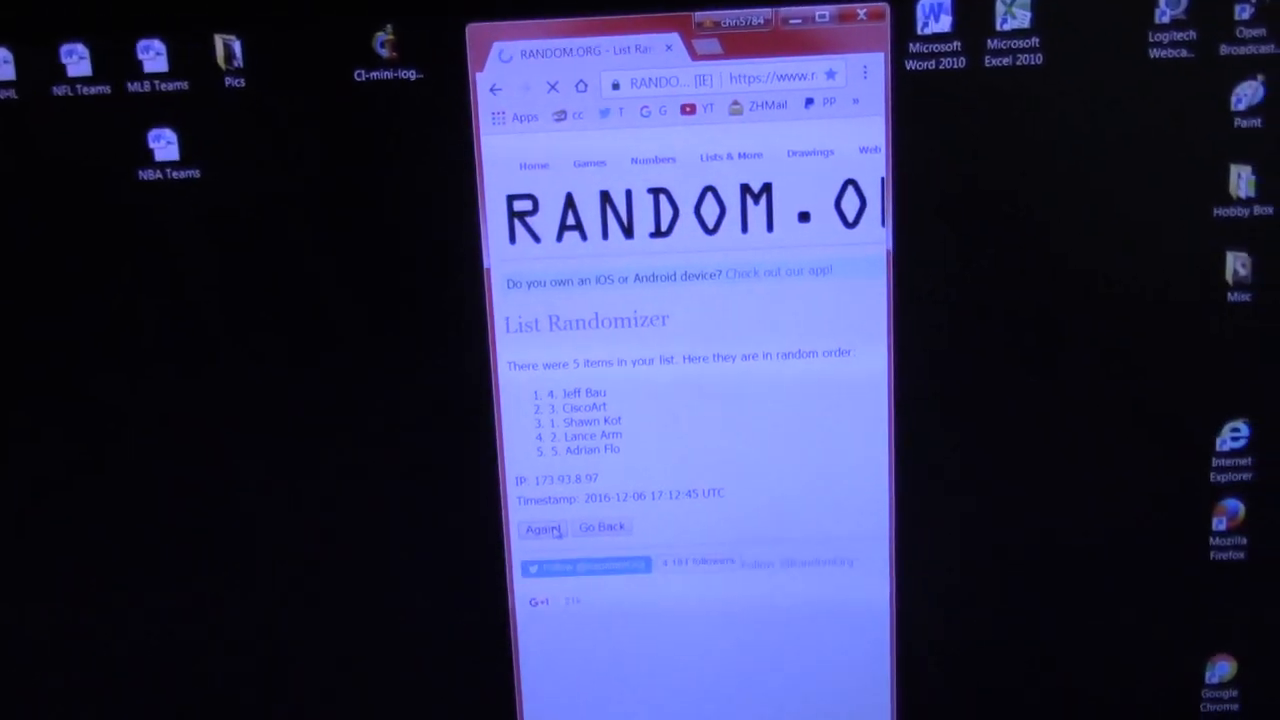
pyautogui.click(543, 529)
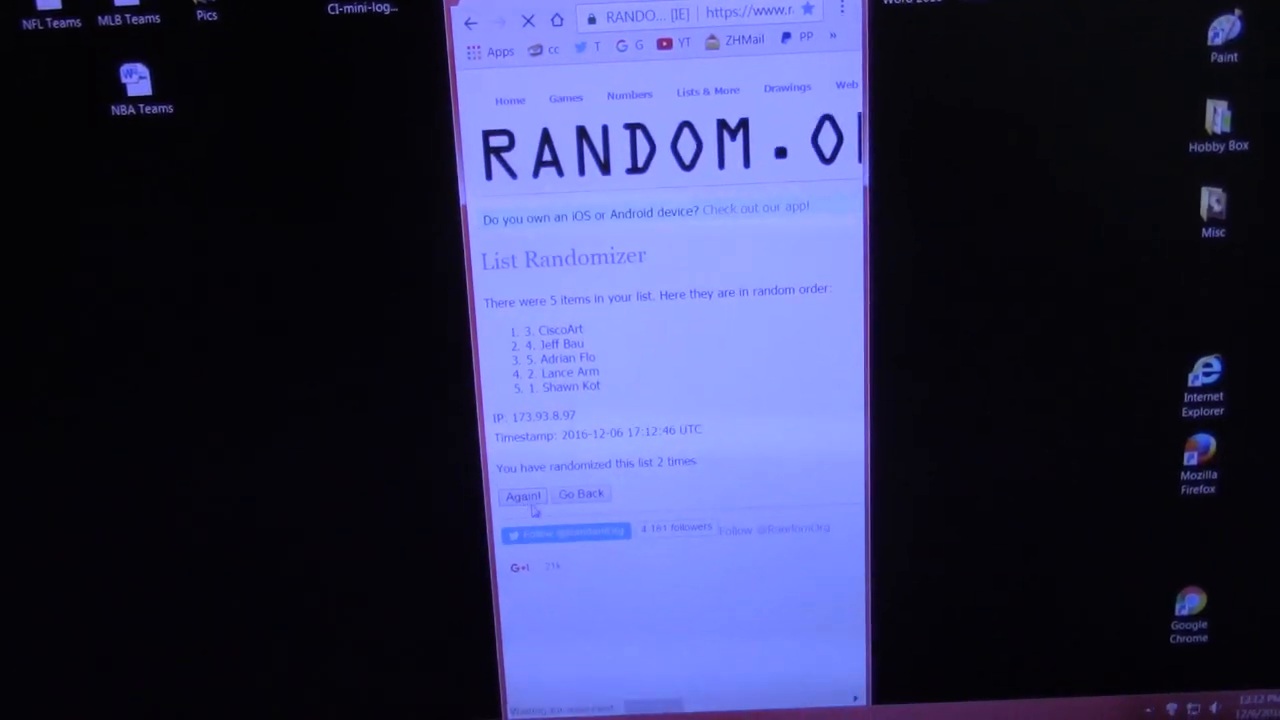
pyautogui.click(522, 496)
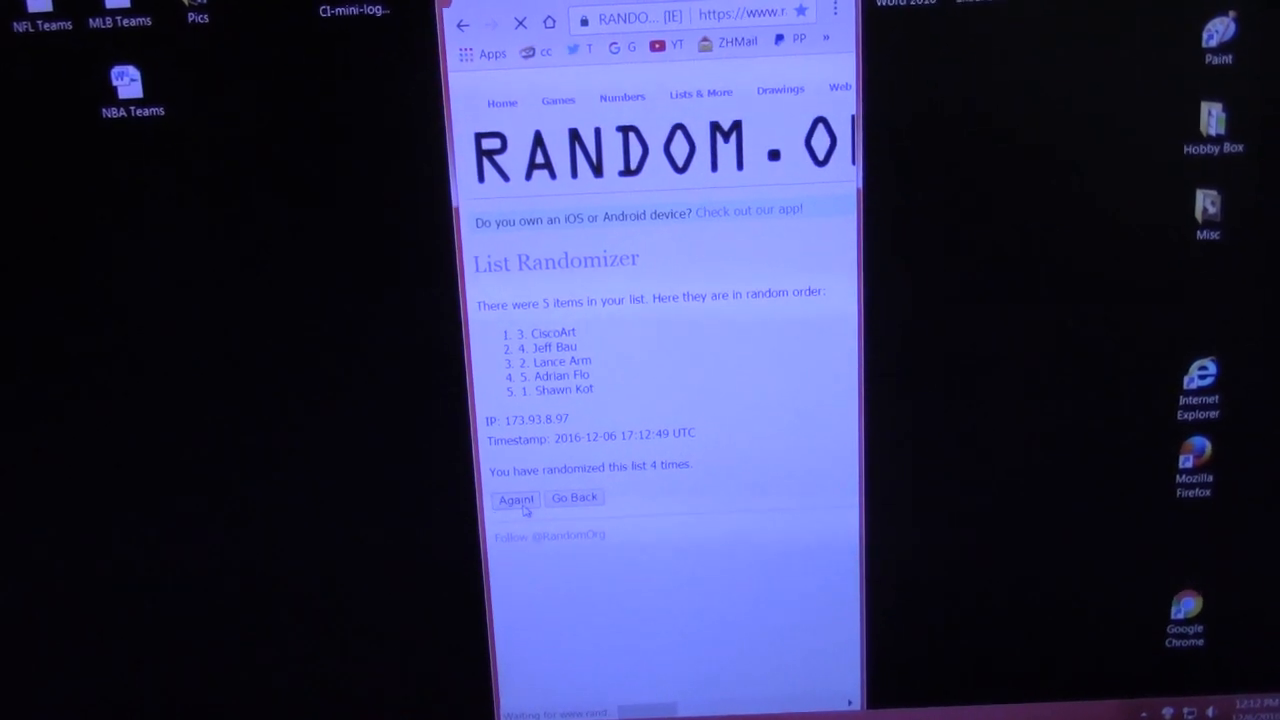
pyautogui.click(516, 499)
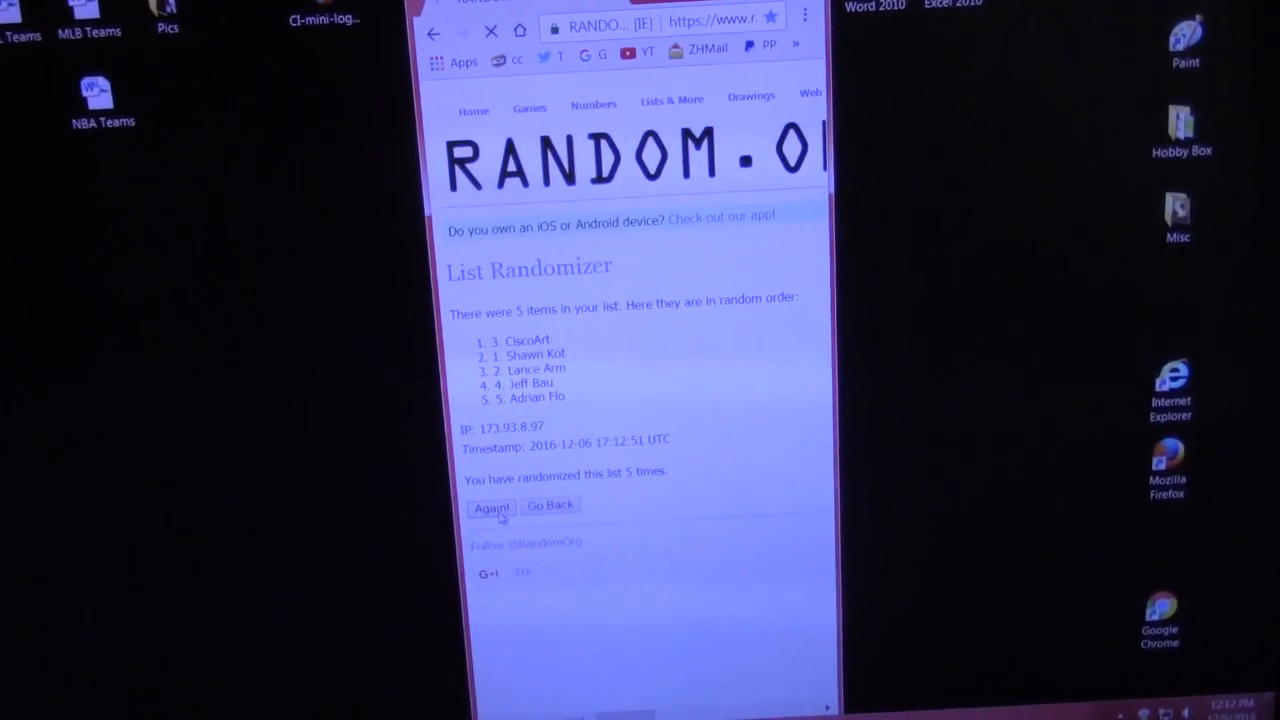
pyautogui.click(491, 505)
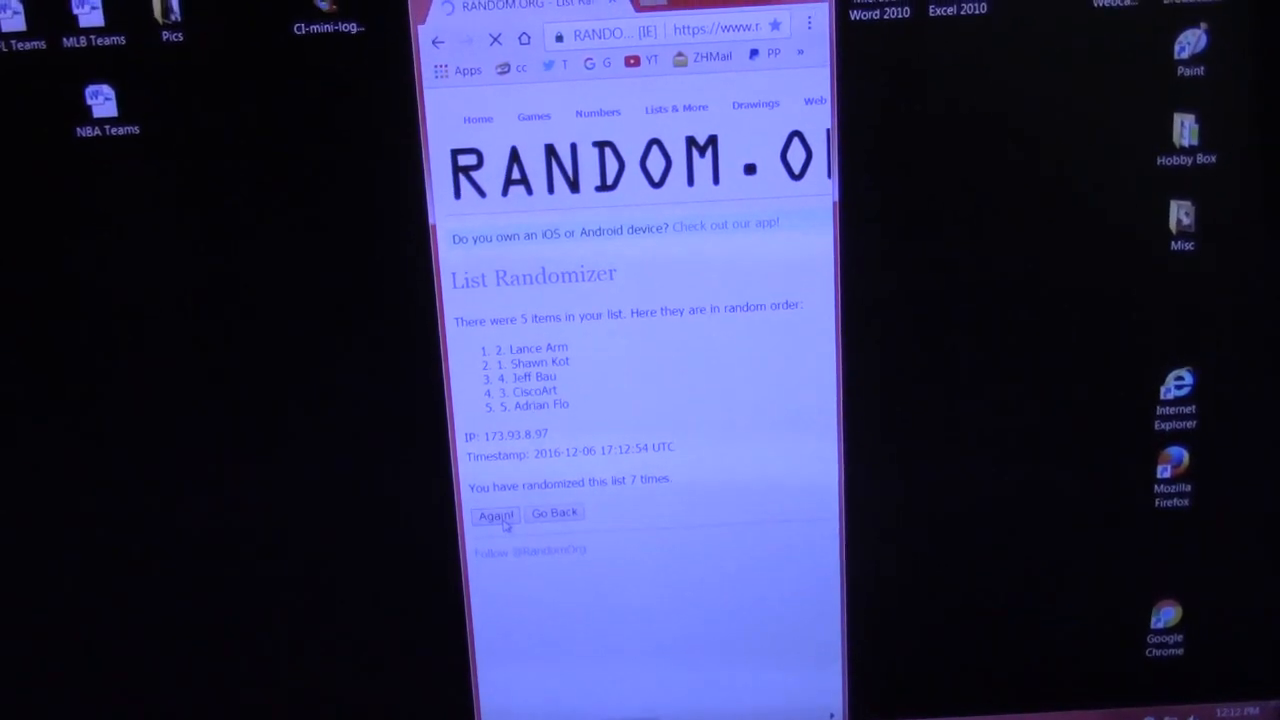
pyautogui.click(494, 515)
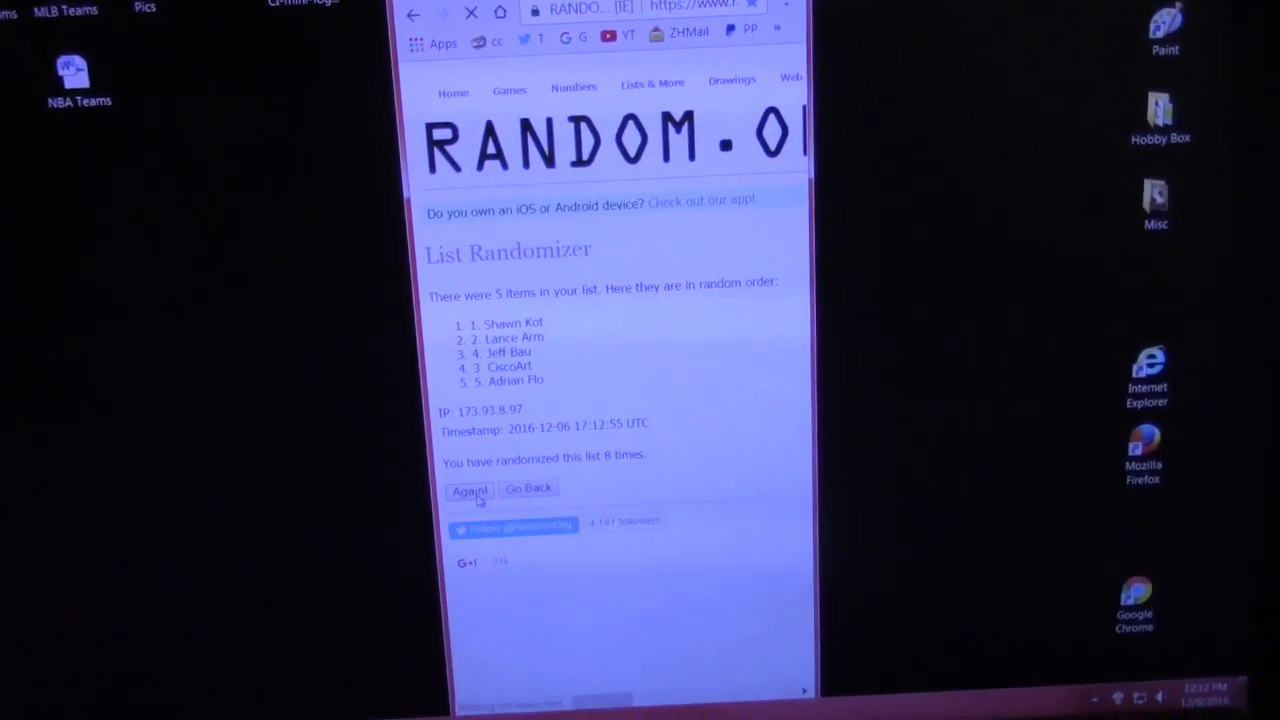
pyautogui.click(468, 490)
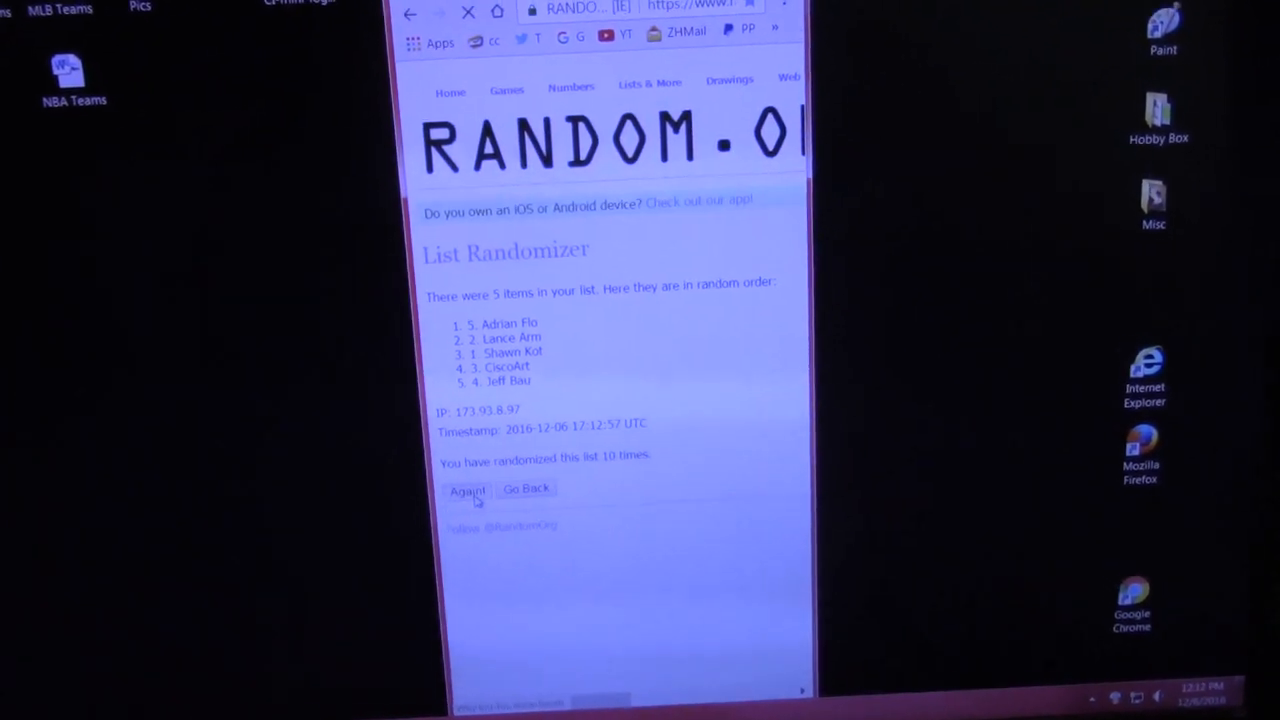
pyautogui.click(467, 490)
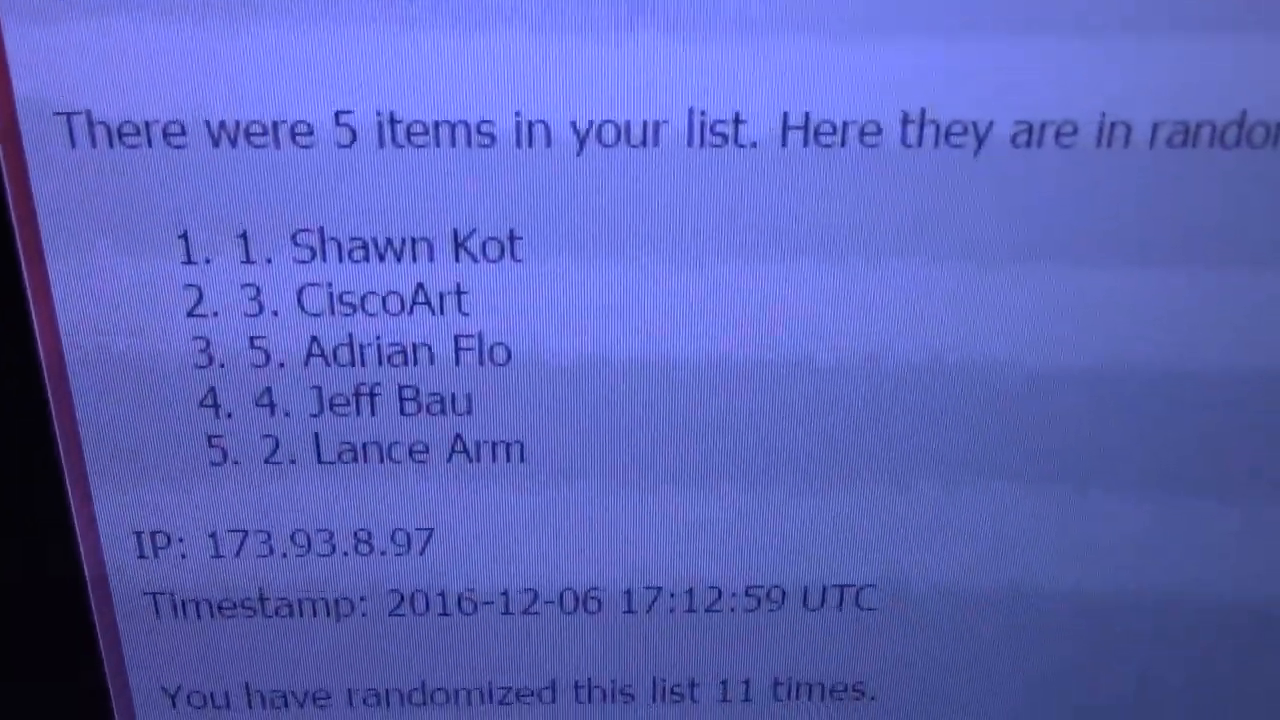
pyautogui.scroll(-3)
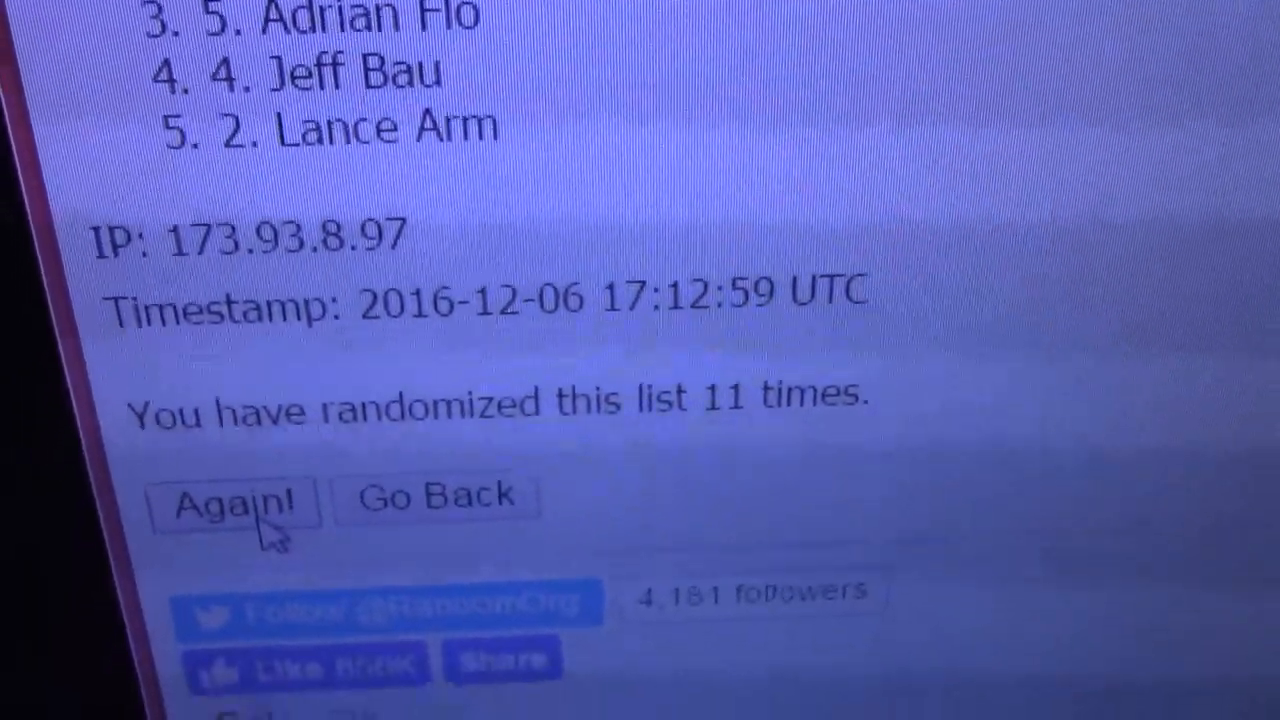